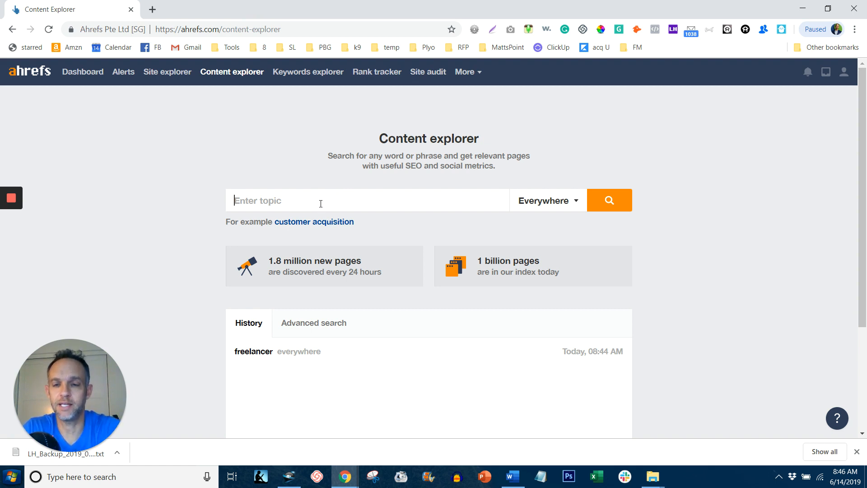
Enter 'freelancing' as the Content Explorer topic, keeping the match scope on Everywhere
{"action": "type", "text": "free"}
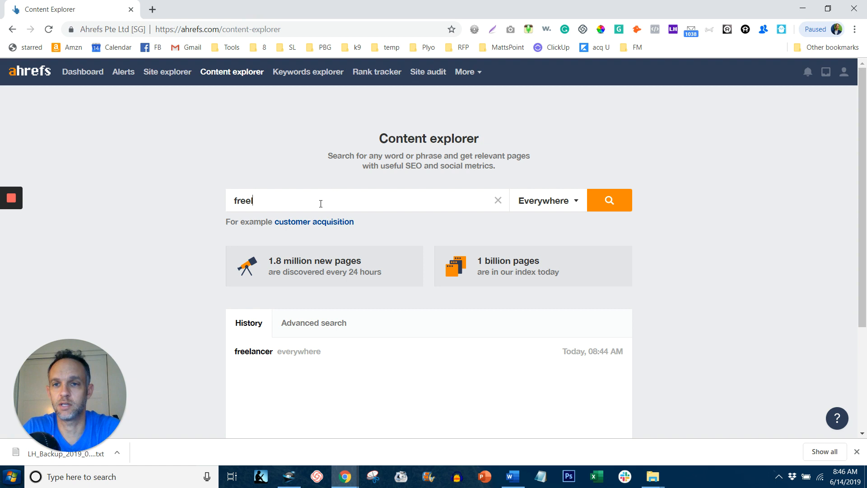
{"action": "type", "text": "lanc"}
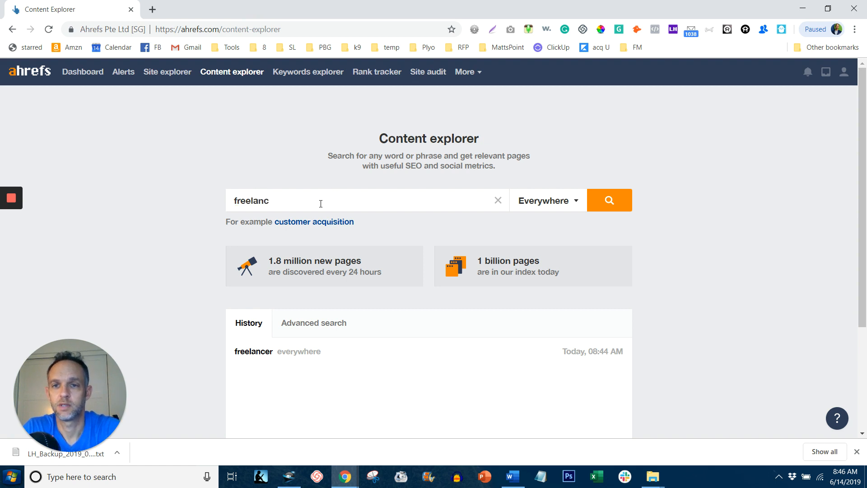
{"action": "type", "text": "ing"}
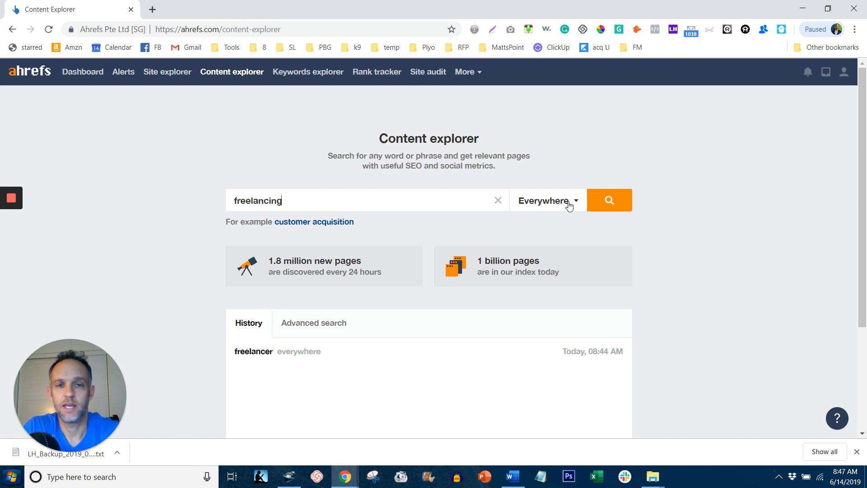
{"action": "left_click", "coordinate": [547, 201]}
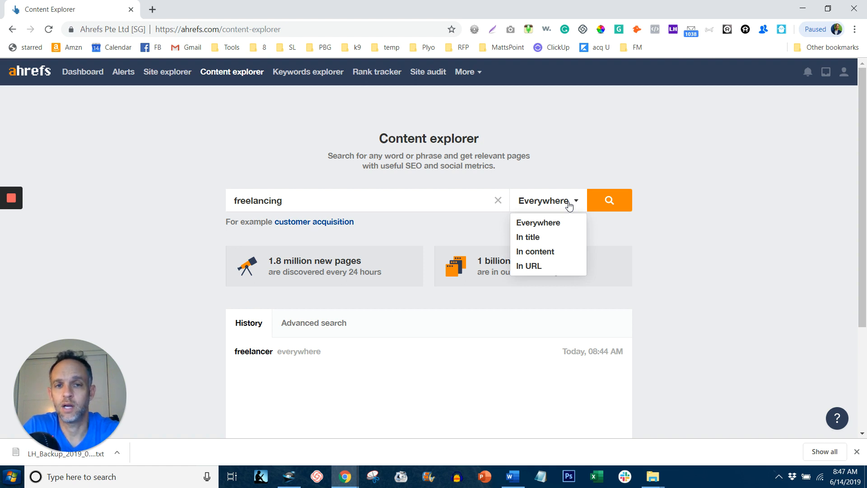
{"action": "left_click", "coordinate": [652, 246]}
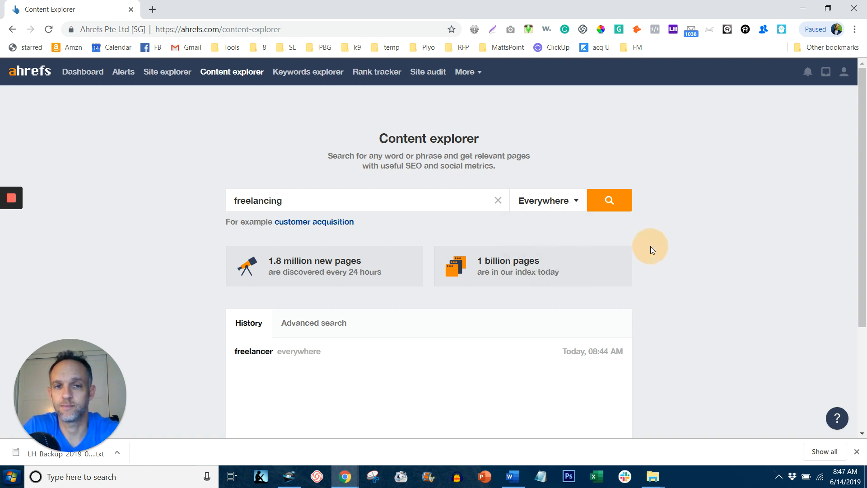
{"action": "mouse_move", "coordinate": [609, 200]}
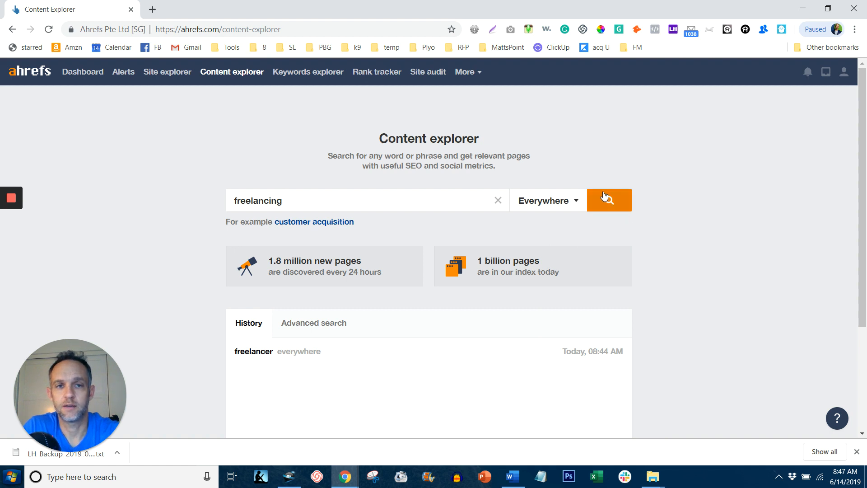
Run the freelancing search and move down to the 105,024-page results list
{"action": "left_click", "coordinate": [609, 199]}
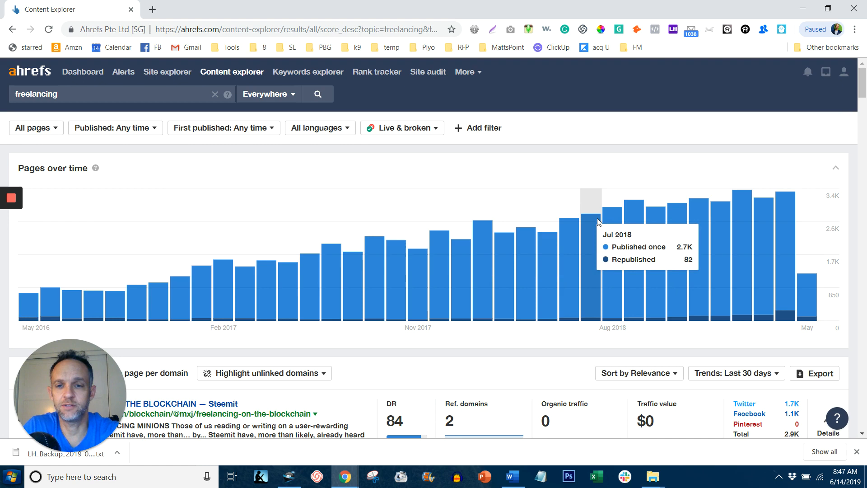
{"action": "scroll", "scroll_direction": "down", "scroll_amount": 3}
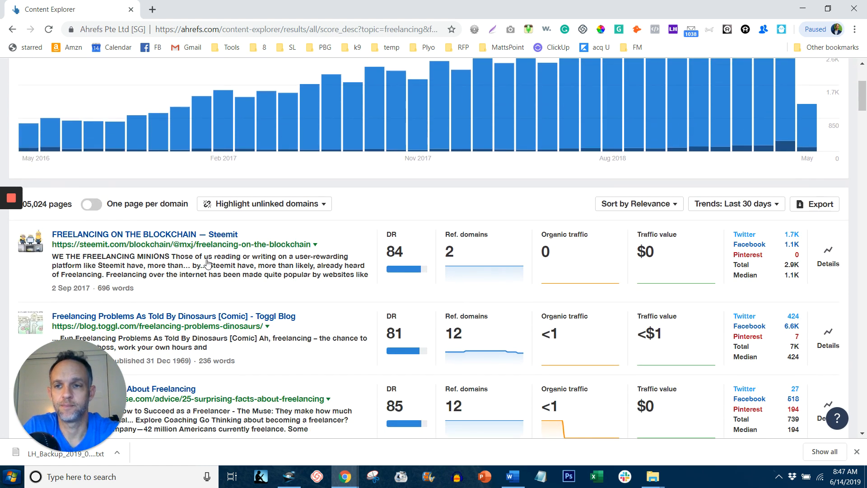
{"action": "mouse_move", "coordinate": [494, 256]}
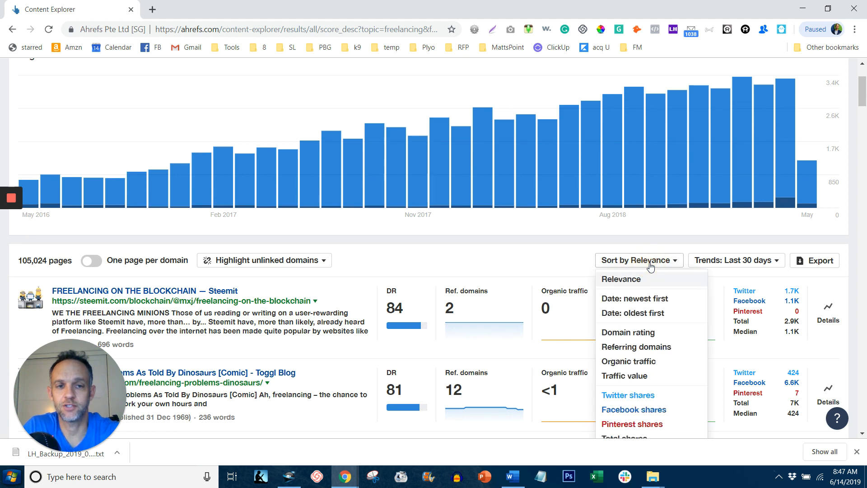
Sort the freelancing results by Organic traffic, highest first
{"action": "left_click", "coordinate": [628, 361]}
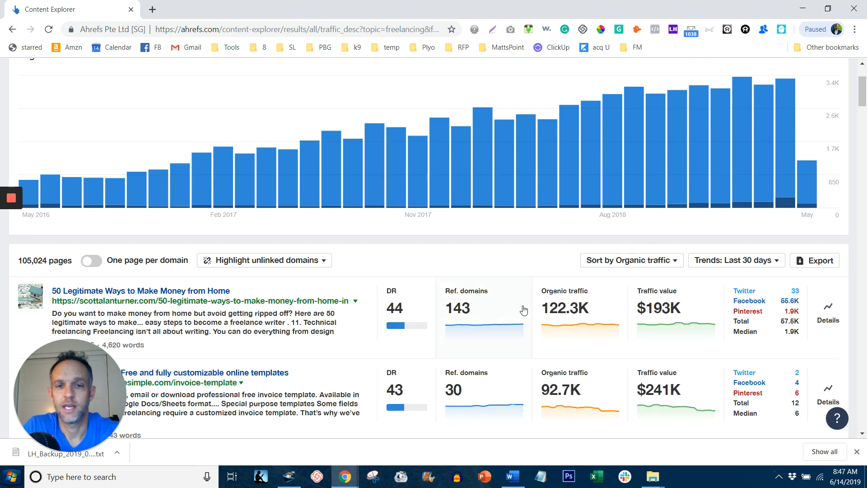
{"action": "mouse_move", "coordinate": [563, 309]}
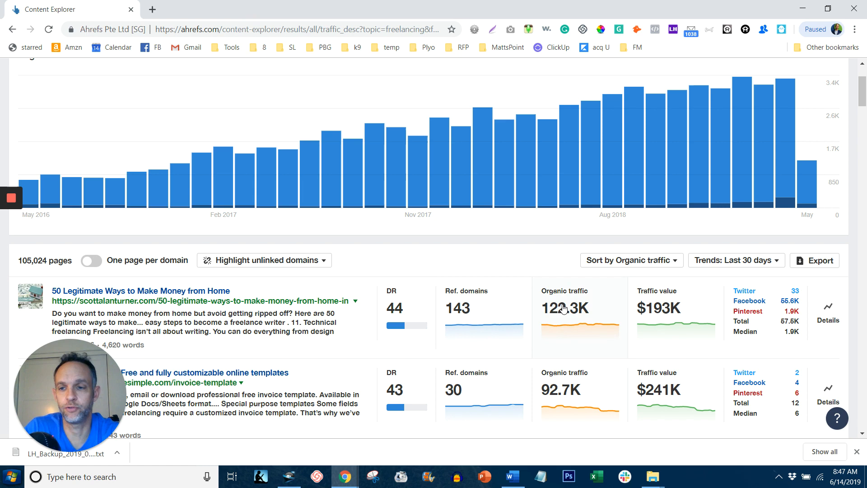
{"action": "mouse_move", "coordinate": [478, 320]}
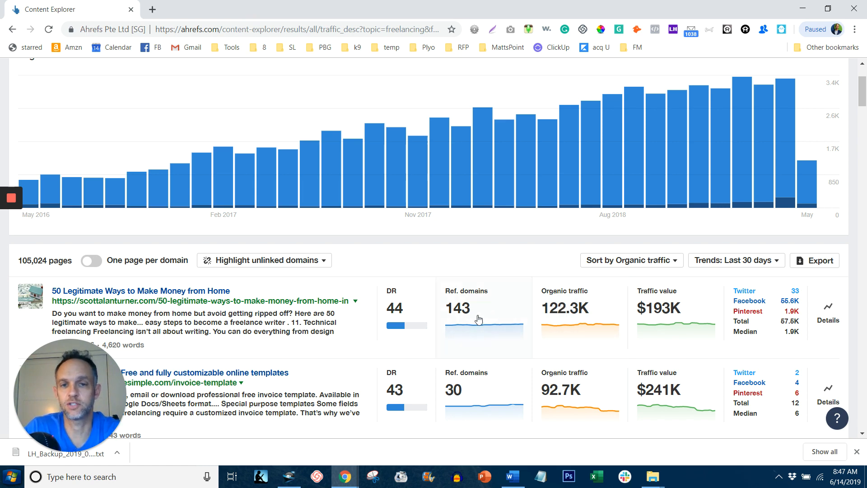
{"action": "mouse_move", "coordinate": [453, 297]}
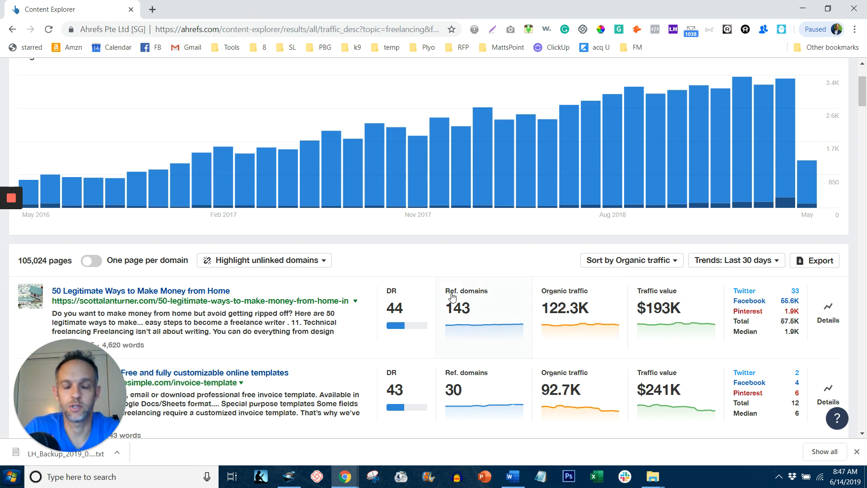
{"action": "mouse_move", "coordinate": [549, 322]}
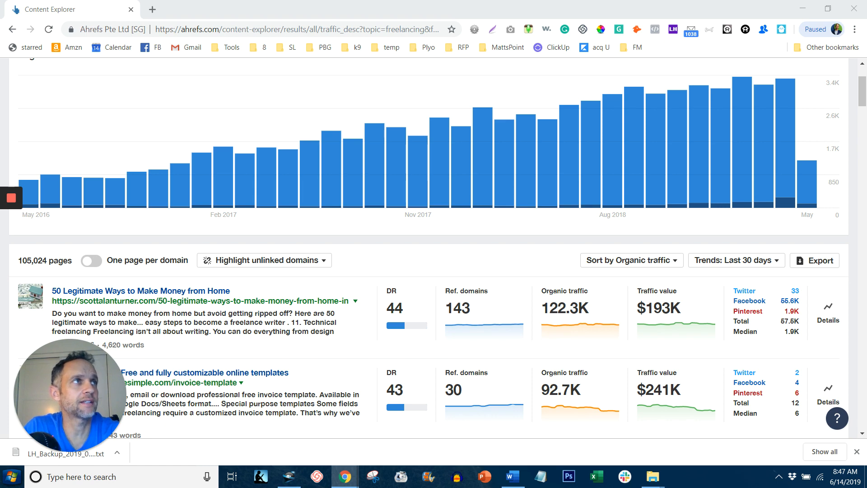
{"action": "scroll", "scroll_direction": "up", "scroll_amount": 3}
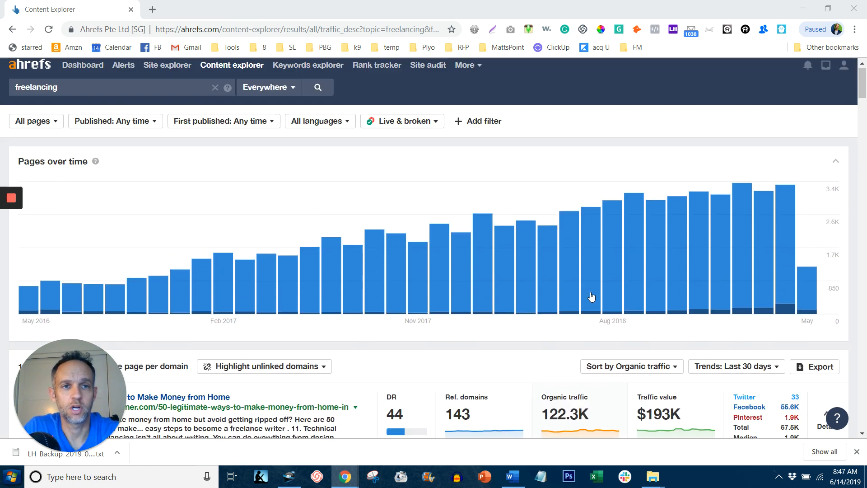
Add a Referring domains filter capped at 0, leaving 2,677 freelancing pages
{"action": "left_click", "coordinate": [478, 120]}
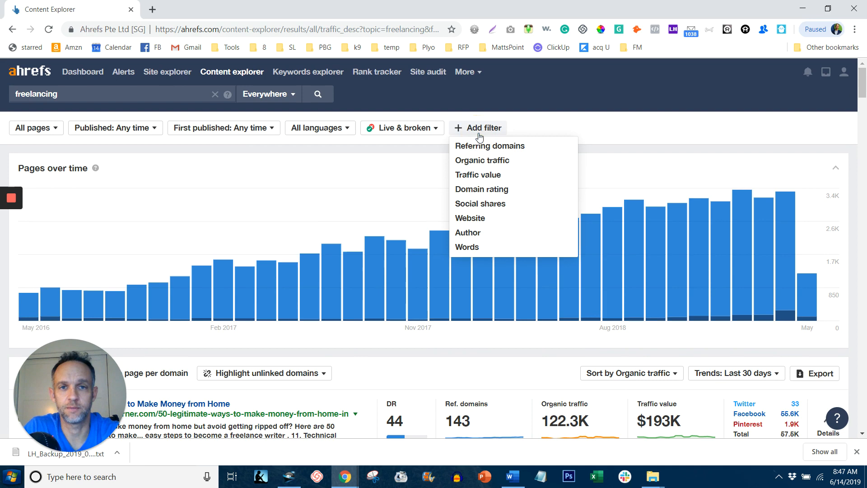
{"action": "left_click", "coordinate": [488, 146]}
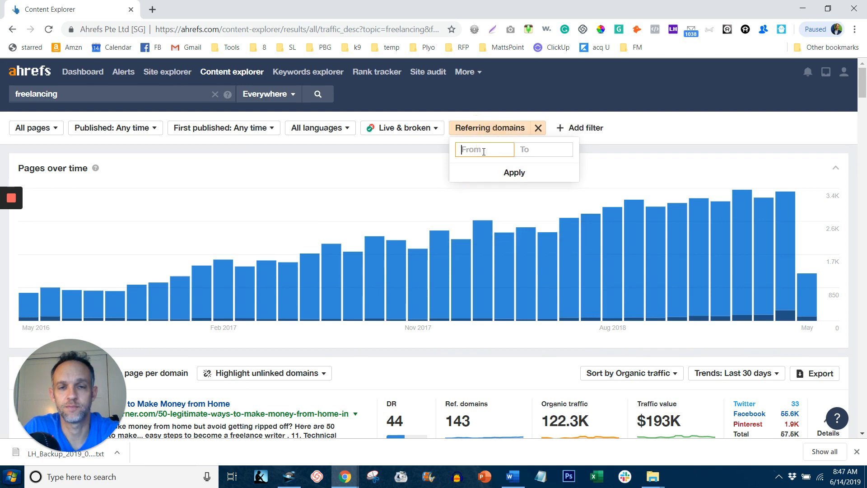
{"action": "left_click", "coordinate": [543, 149]}
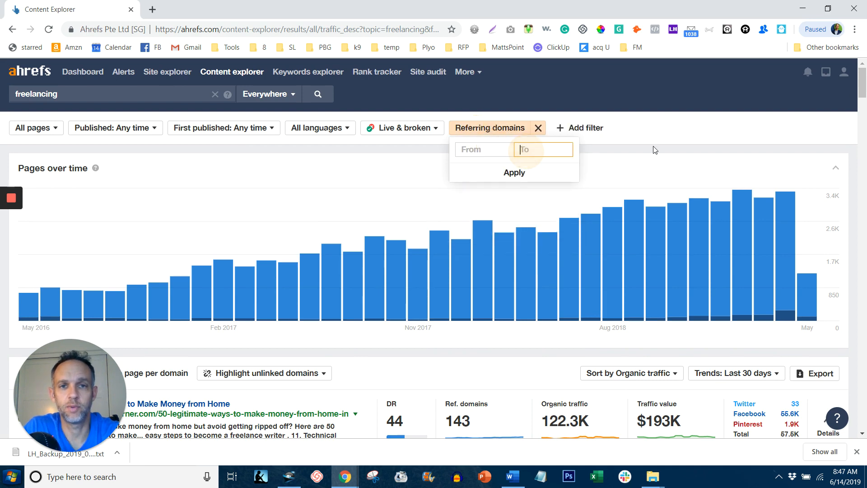
{"action": "type", "text": "0"}
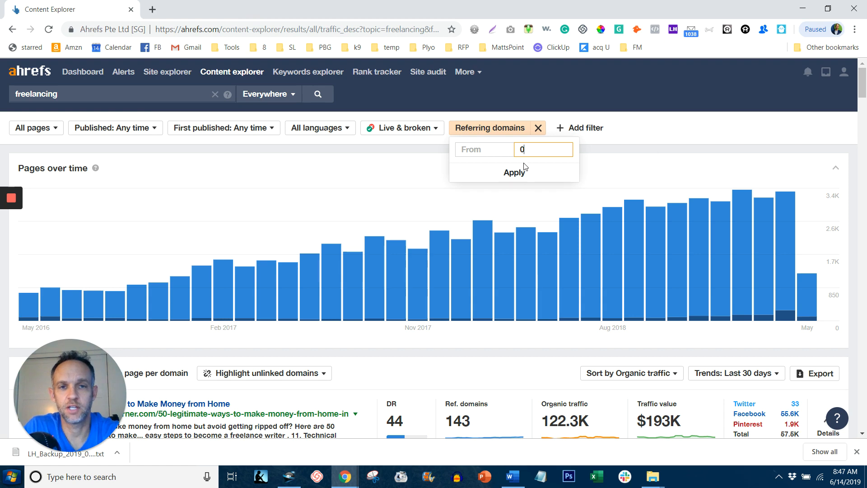
{"action": "left_click", "coordinate": [514, 171]}
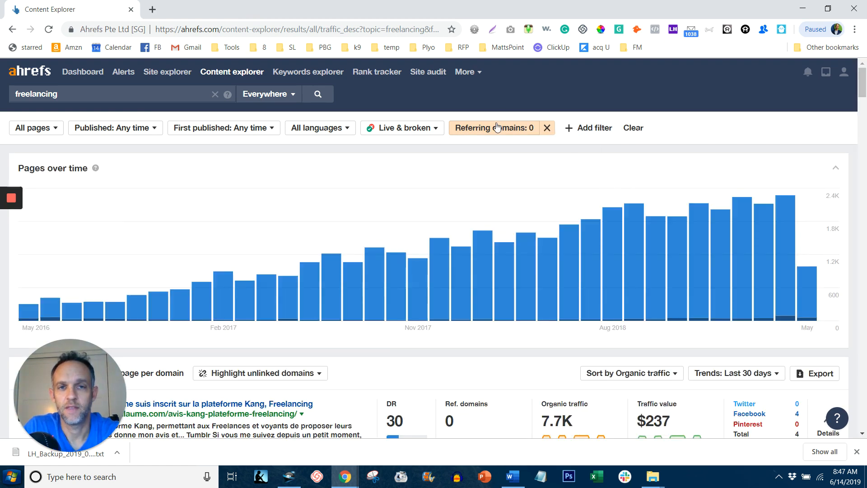
{"action": "scroll", "scroll_direction": "down", "scroll_amount": 3}
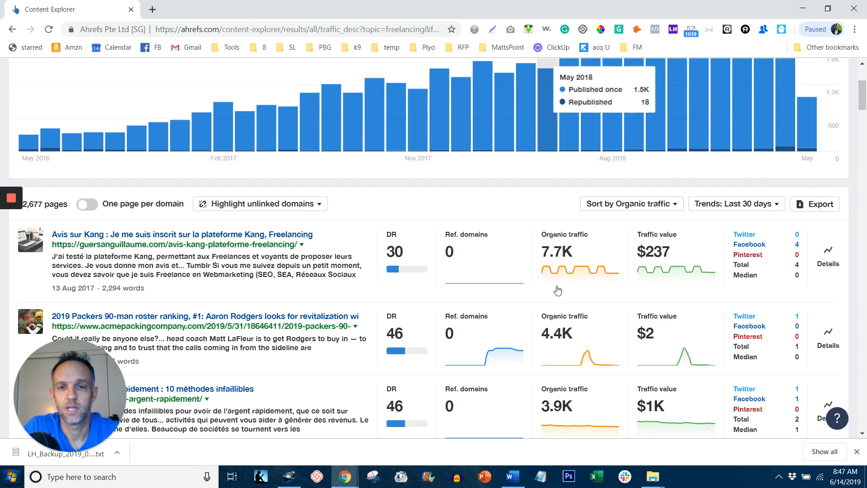
{"action": "scroll", "scroll_direction": "up", "scroll_amount": 3}
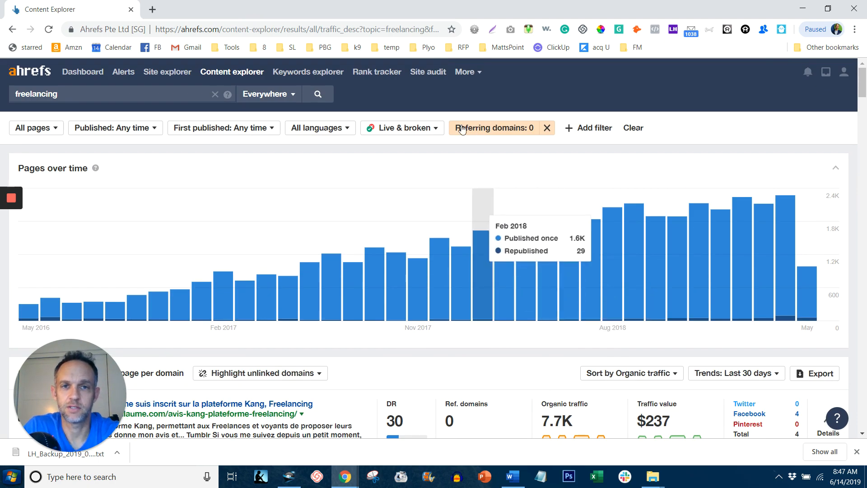
{"action": "mouse_move", "coordinate": [520, 161]}
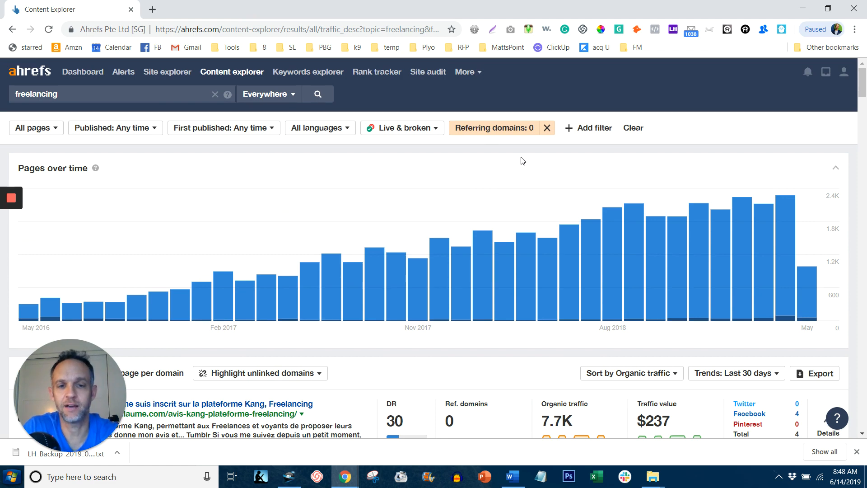
Add an Organic traffic filter with a minimum of 1000
{"action": "left_click", "coordinate": [588, 128]}
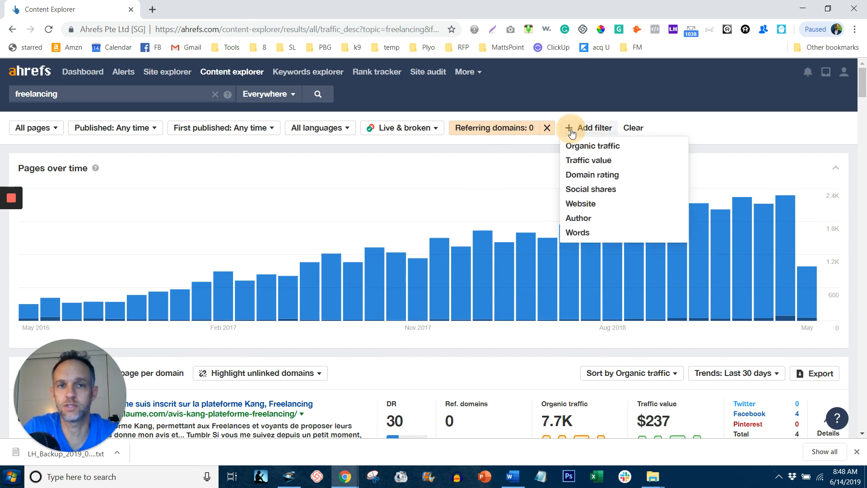
{"action": "mouse_move", "coordinate": [582, 150]}
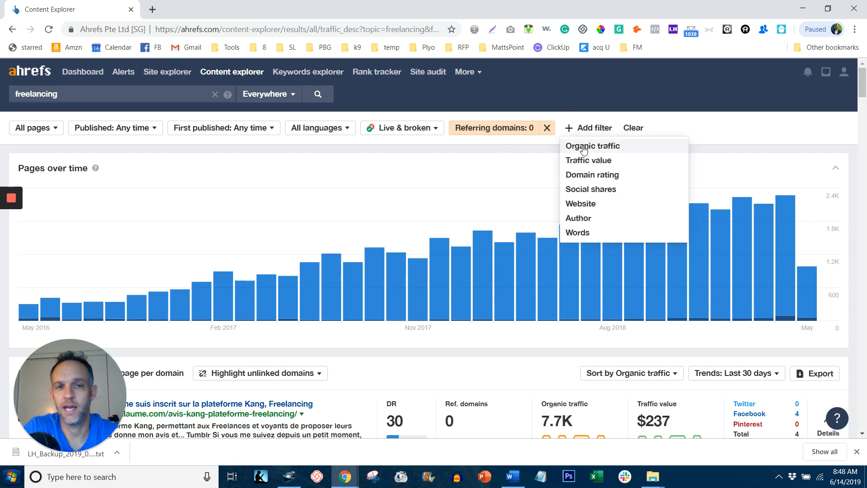
{"action": "left_click", "coordinate": [593, 146]}
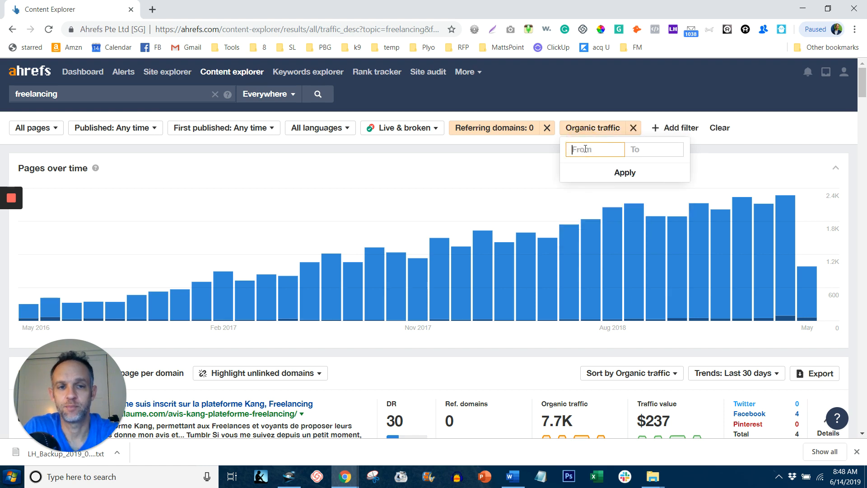
{"action": "type", "text": "1000"}
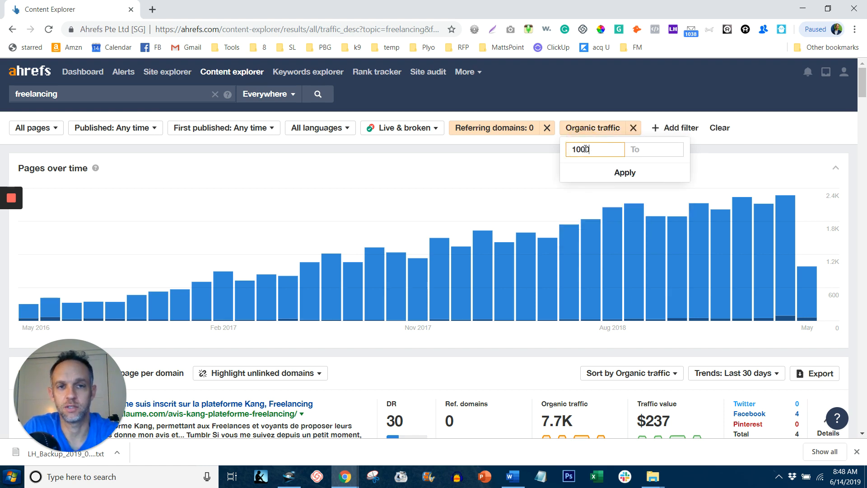
{"action": "left_click", "coordinate": [624, 172]}
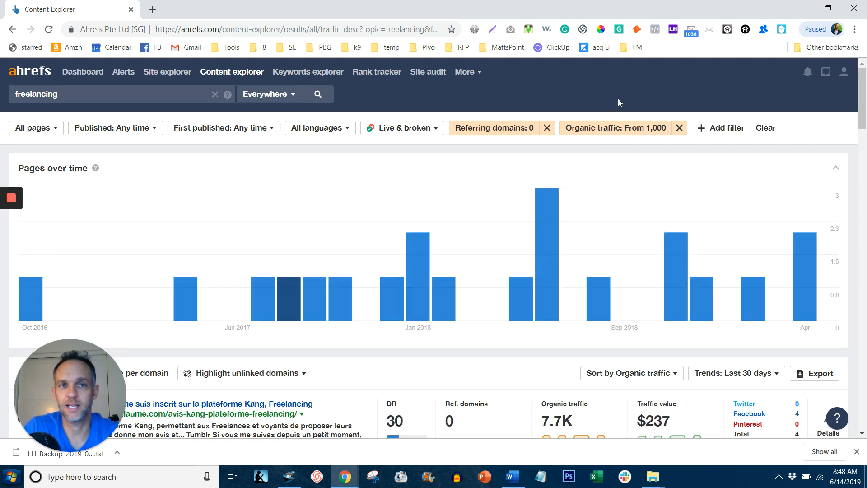
{"action": "mouse_move", "coordinate": [582, 153]}
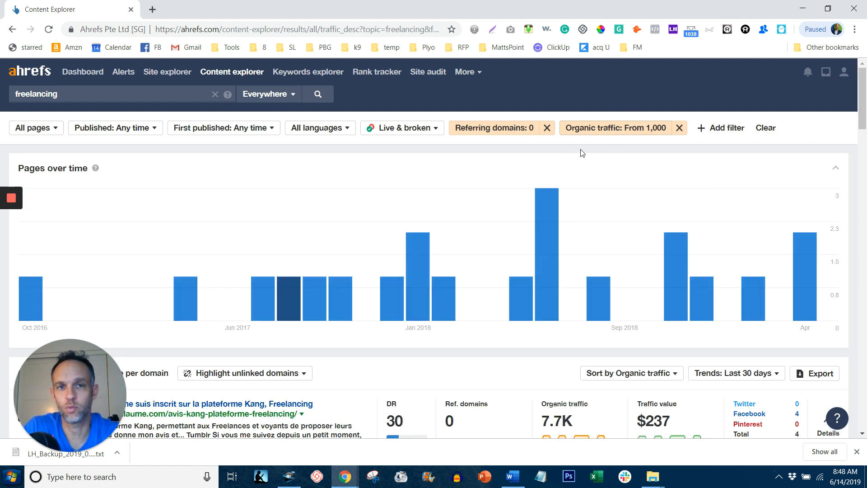
{"action": "mouse_move", "coordinate": [528, 161]}
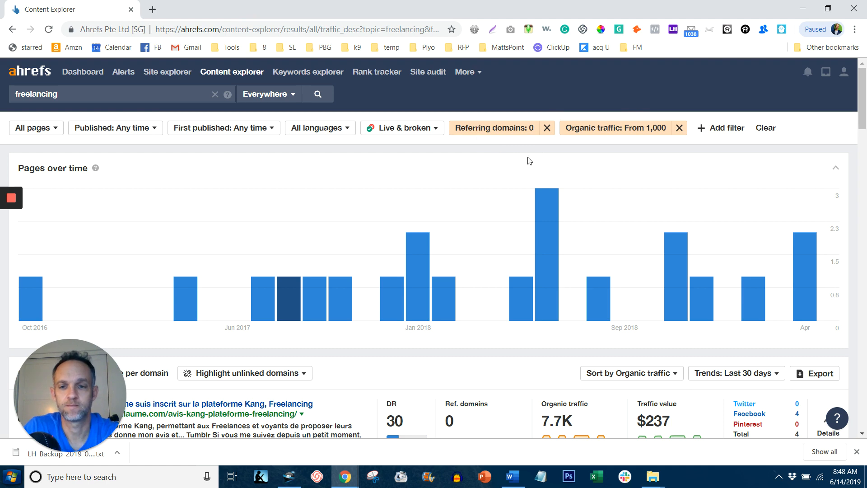
Review the filtered results, then restrict them to English-language pages only
{"action": "scroll", "scroll_direction": "down", "scroll_amount": 3}
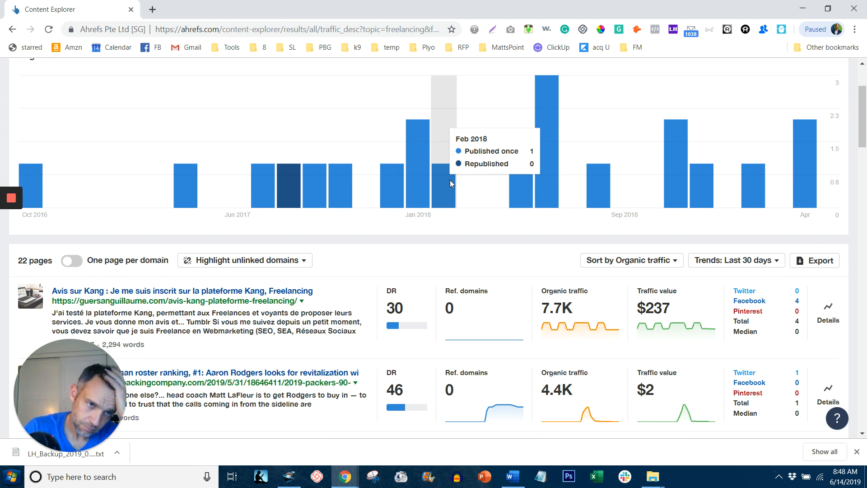
{"action": "mouse_move", "coordinate": [505, 247]}
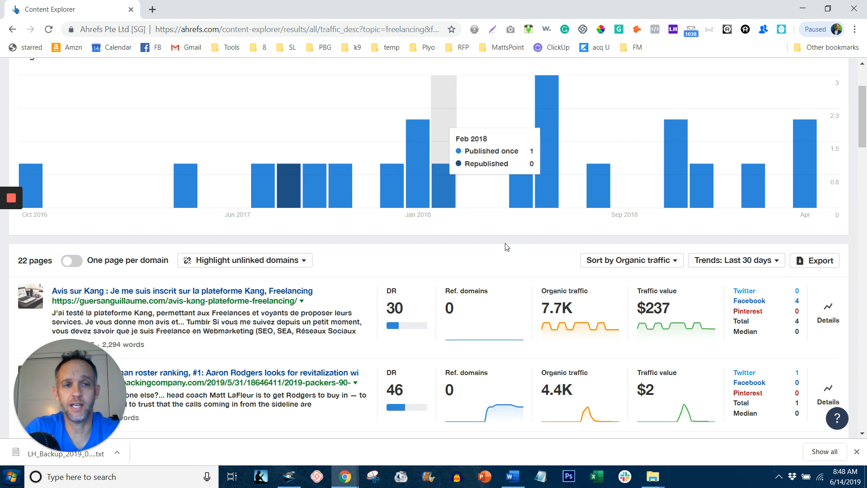
{"action": "mouse_move", "coordinate": [354, 279]}
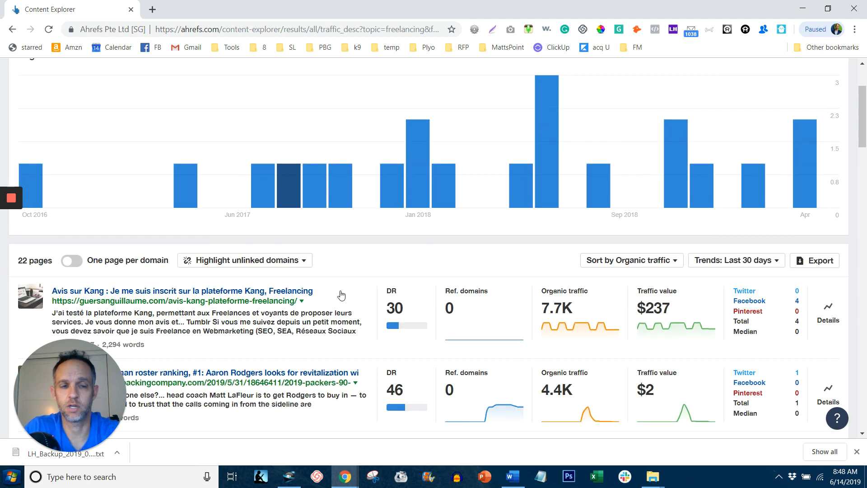
{"action": "mouse_move", "coordinate": [340, 294]}
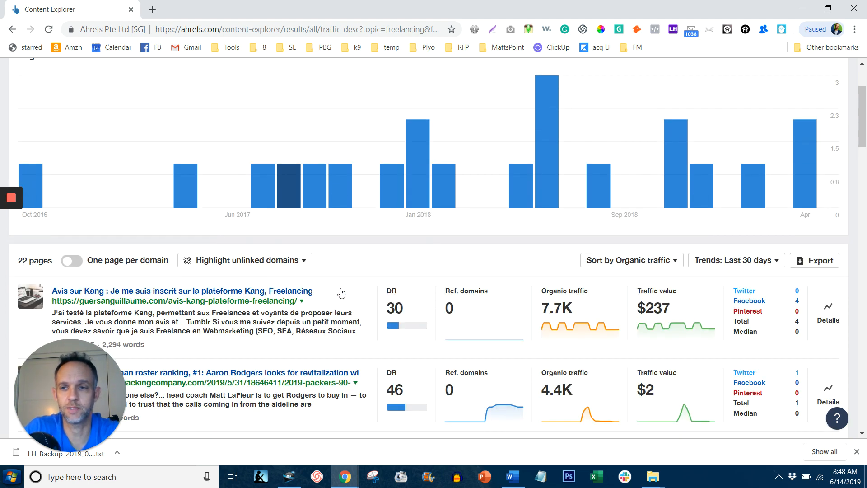
{"action": "scroll", "scroll_direction": "up", "scroll_amount": 3}
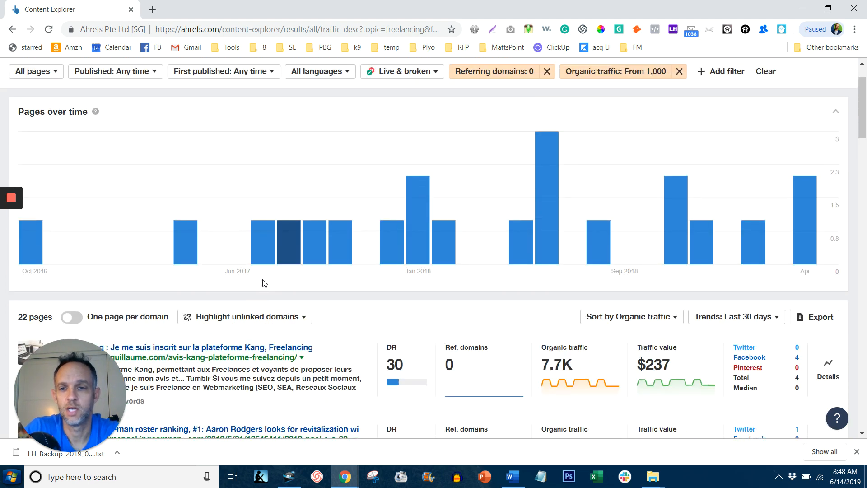
{"action": "scroll", "scroll_direction": "down", "scroll_amount": 3}
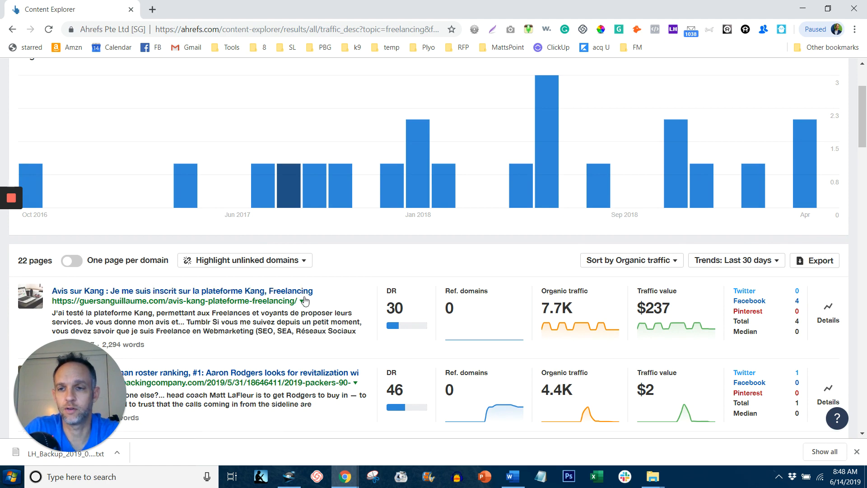
{"action": "scroll", "scroll_direction": "up", "scroll_amount": 3}
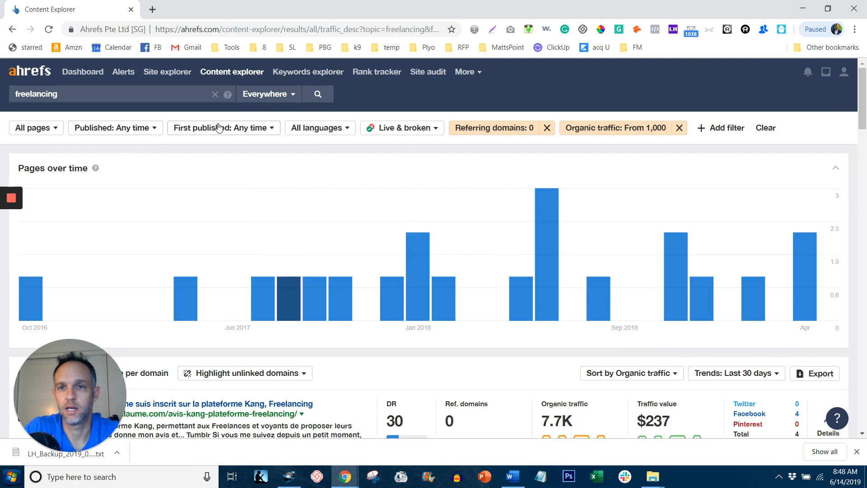
{"action": "left_click", "coordinate": [320, 127]}
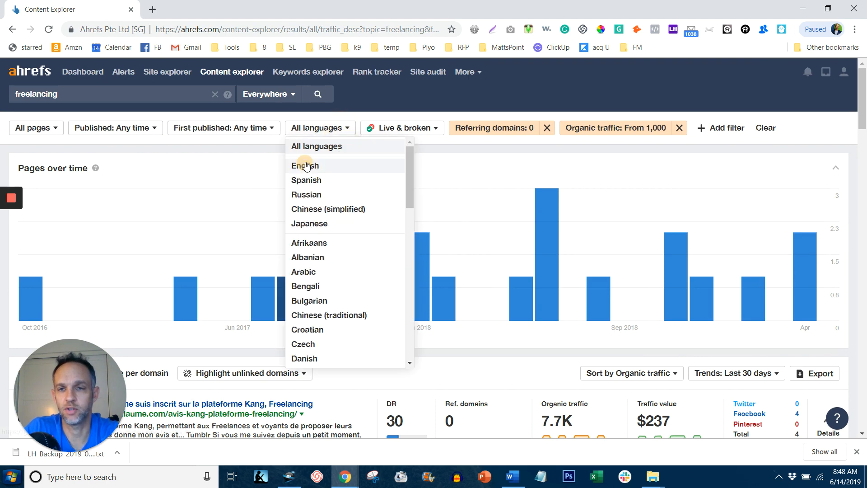
{"action": "left_click", "coordinate": [305, 165]}
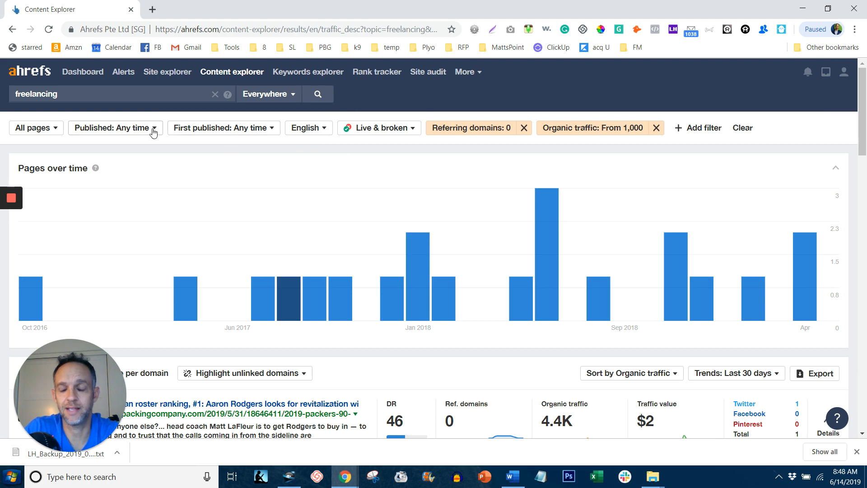
Set the Published range to Last 12 months, leaving 9 freelancing pages
{"action": "left_click", "coordinate": [114, 127]}
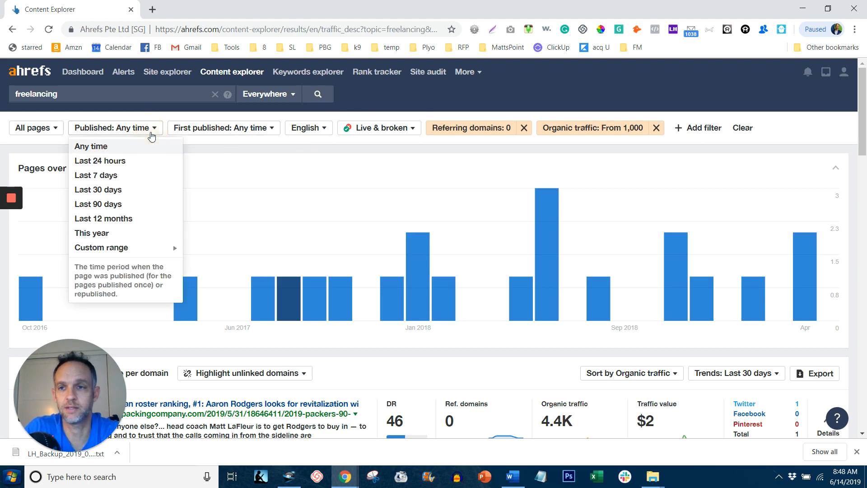
{"action": "left_click", "coordinate": [103, 218]}
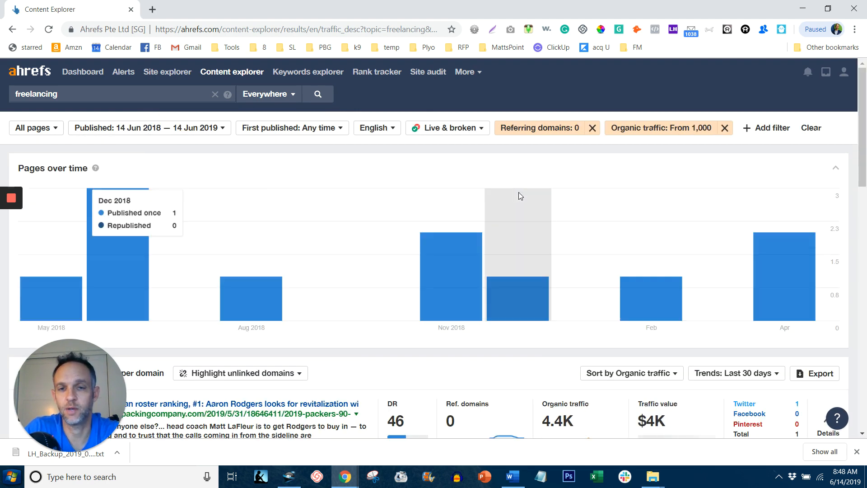
{"action": "scroll", "scroll_direction": "down", "scroll_amount": 3}
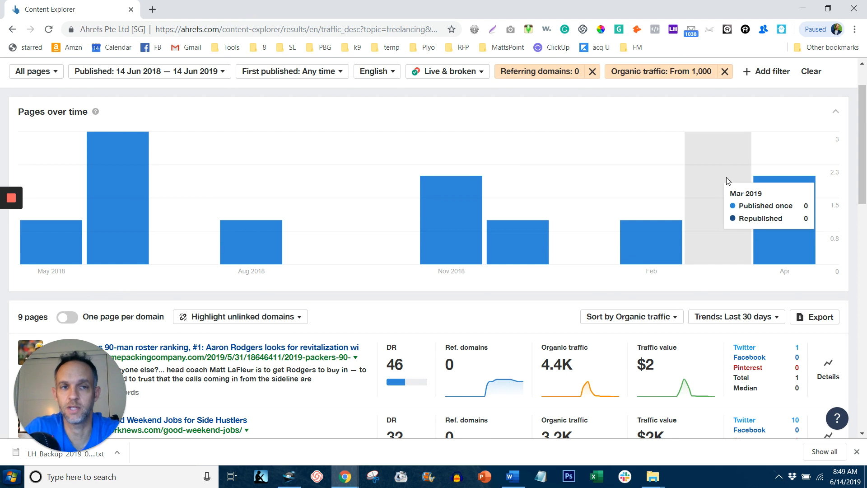
{"action": "mouse_move", "coordinate": [737, 140]}
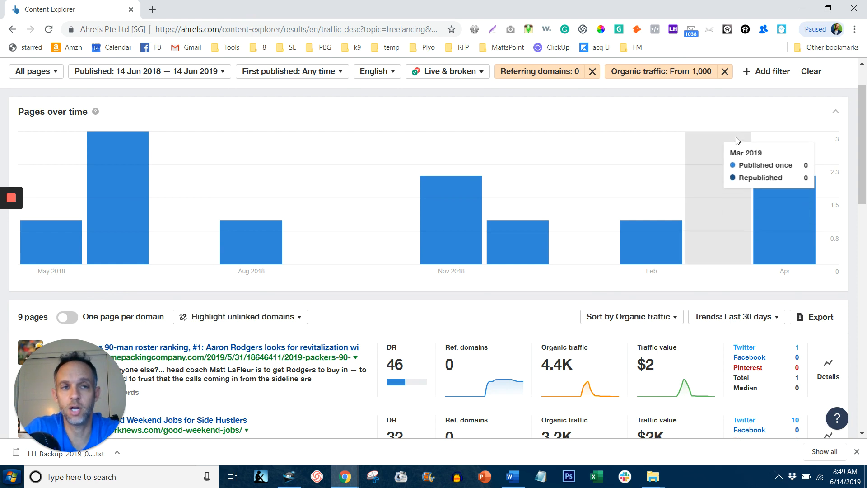
{"action": "mouse_move", "coordinate": [395, 307]}
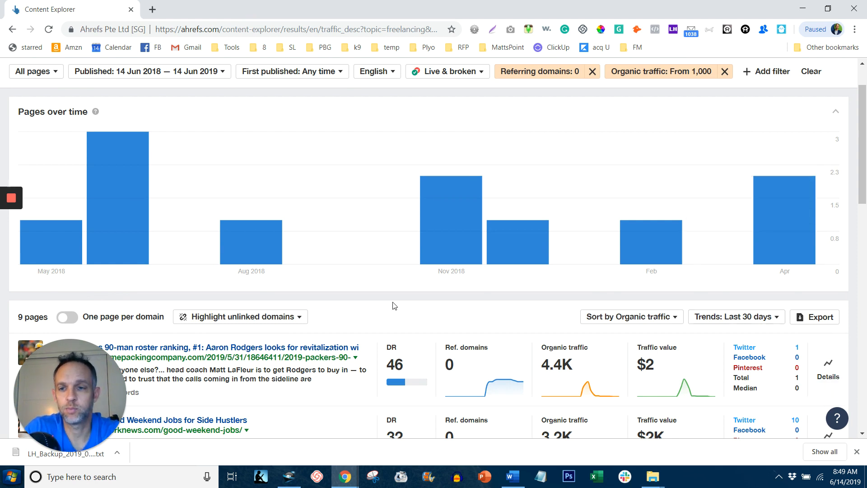
{"action": "scroll", "scroll_direction": "down", "scroll_amount": 3}
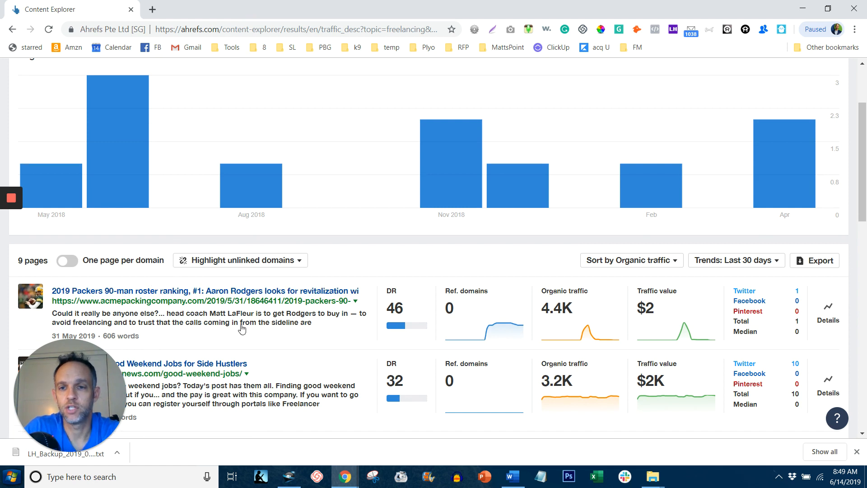
{"action": "mouse_move", "coordinate": [406, 280]}
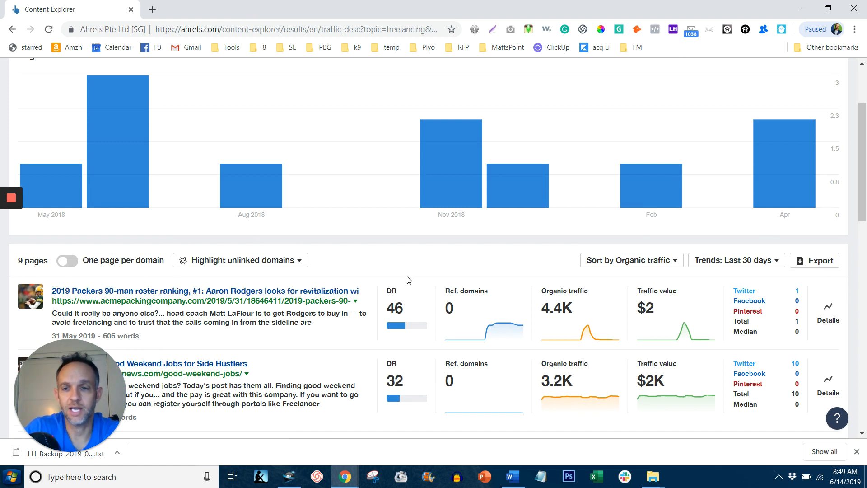
{"action": "mouse_move", "coordinate": [272, 269]}
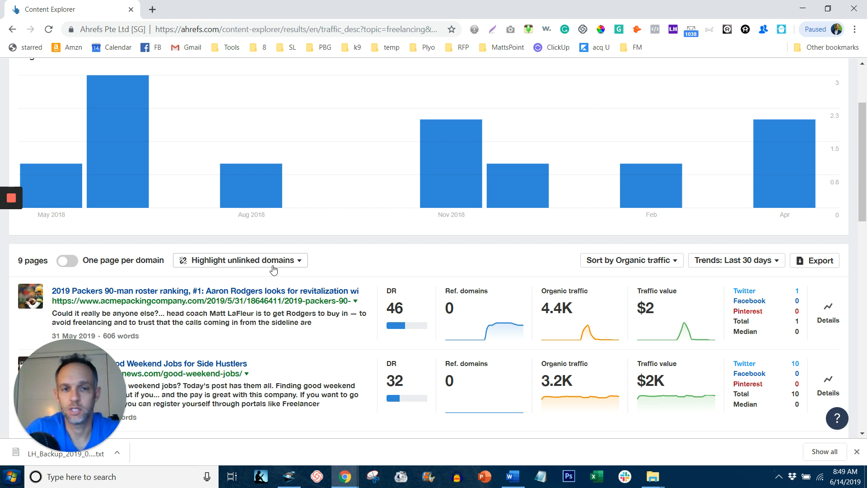
{"action": "mouse_move", "coordinate": [385, 360]}
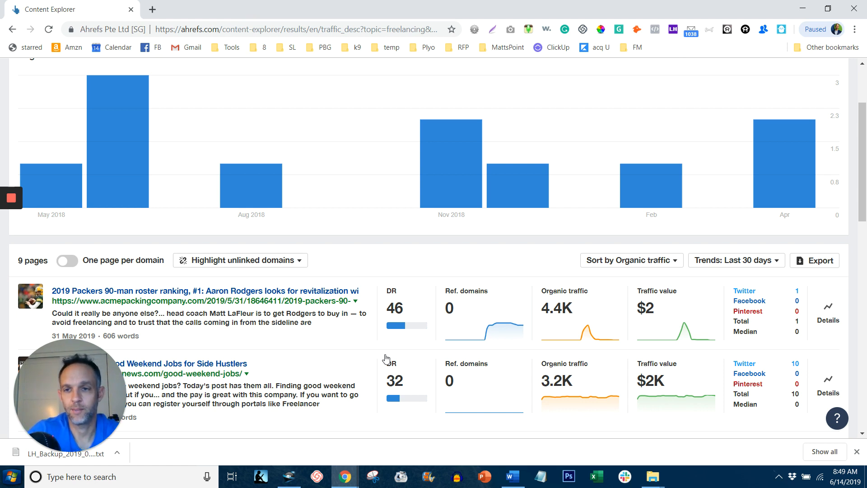
{"action": "scroll", "scroll_direction": "down", "scroll_amount": 3}
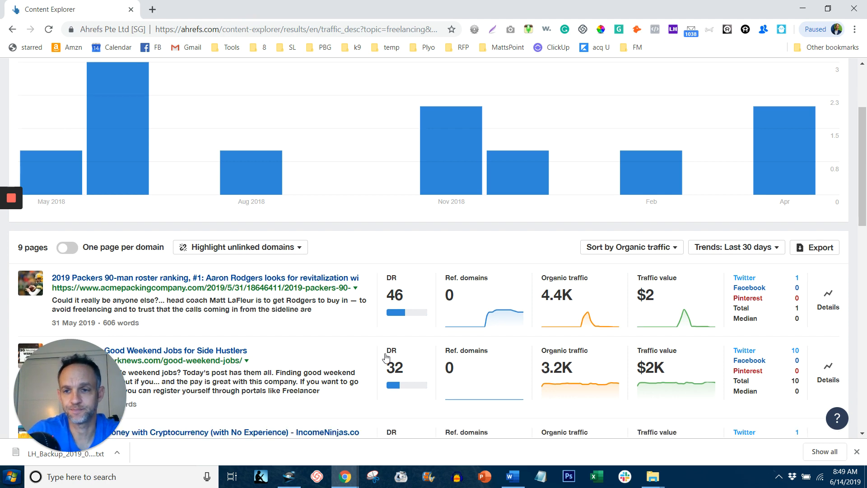
{"action": "scroll", "scroll_direction": "down", "scroll_amount": 3}
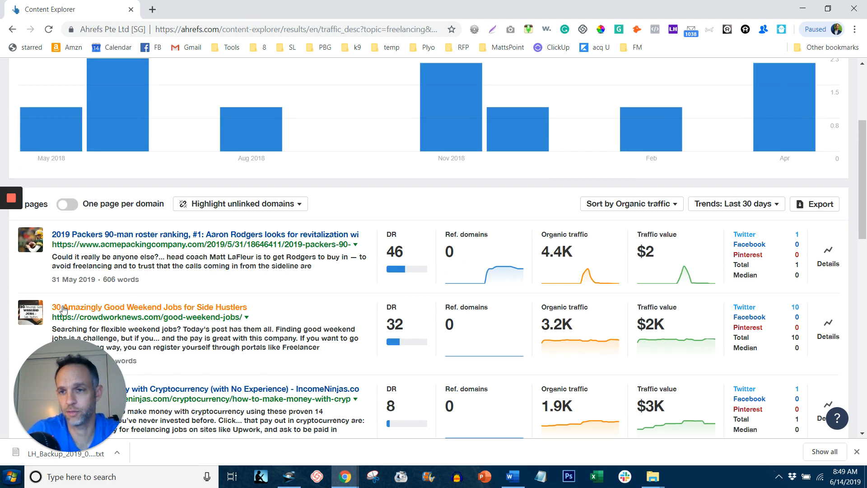
{"action": "mouse_move", "coordinate": [289, 318]}
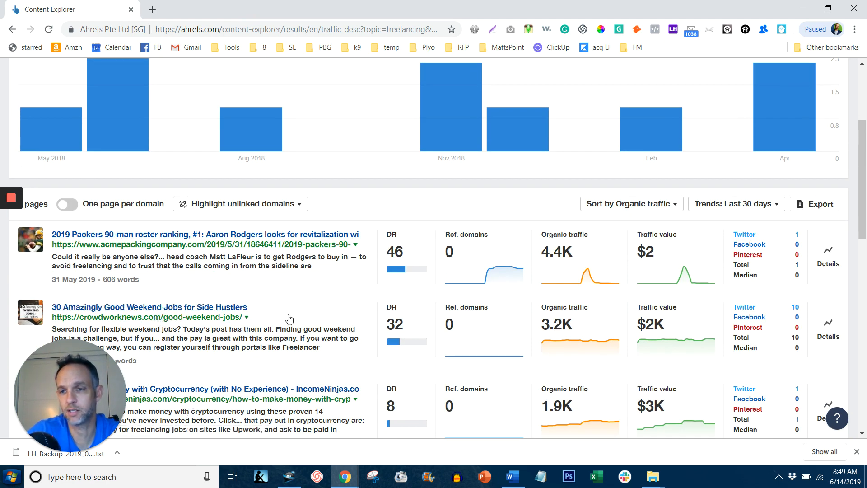
{"action": "mouse_move", "coordinate": [300, 351]}
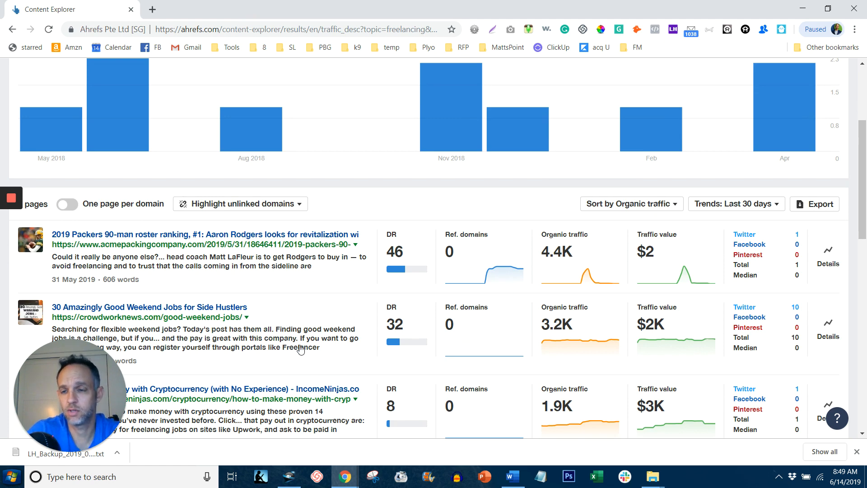